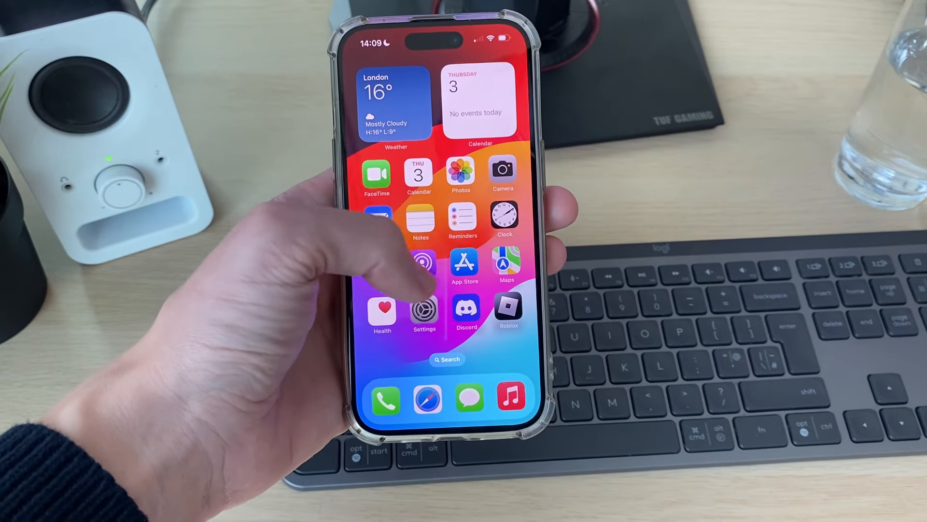
Step: Launch the Settings app from the Home Screen
{"action": "left_click", "coordinate": [423, 312]}
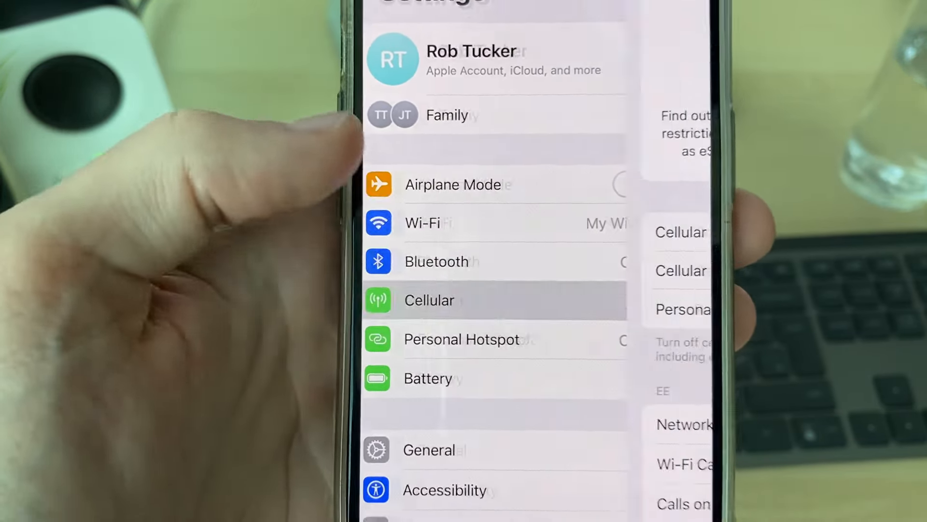
Step: Turn off Wi-Fi Assist at the bottom of the Cellular settings
{"action": "left_click", "coordinate": [429, 299]}
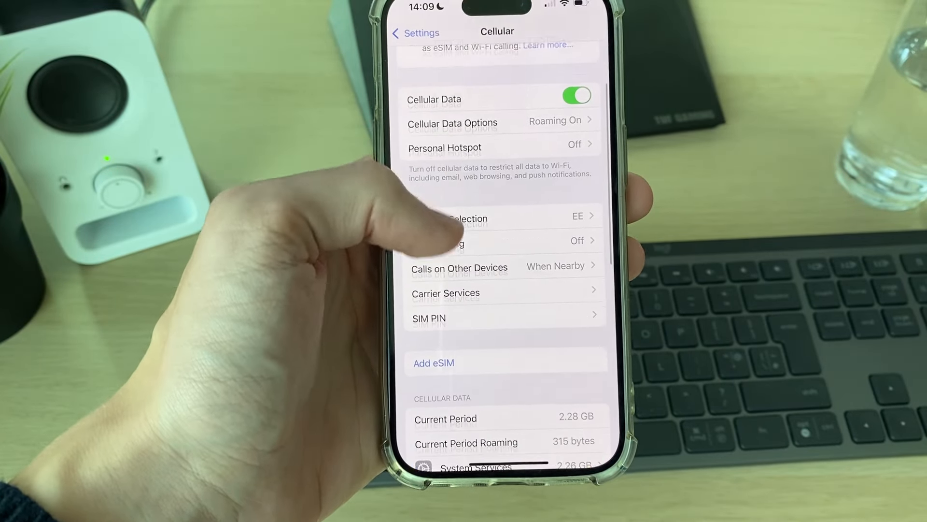
{"action": "scroll", "scroll_direction": "down", "scroll_amount": 3}
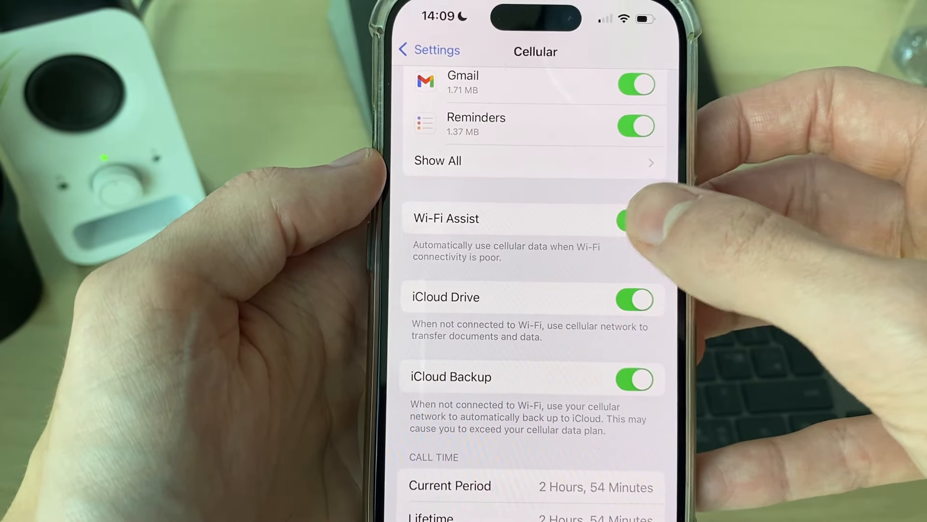
{"action": "left_click", "coordinate": [427, 49]}
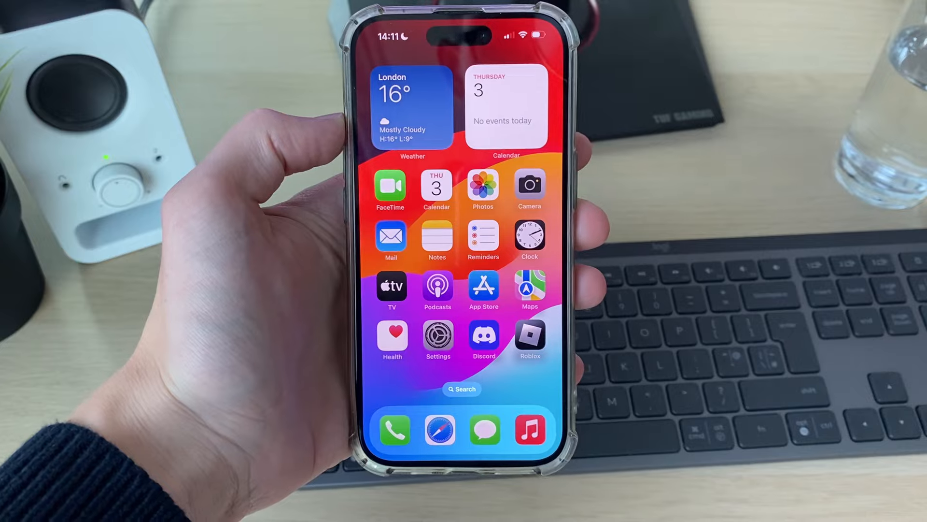
Step: Reach the Reset choices under General > Transfer or Reset iPhone
{"action": "left_click", "coordinate": [438, 338]}
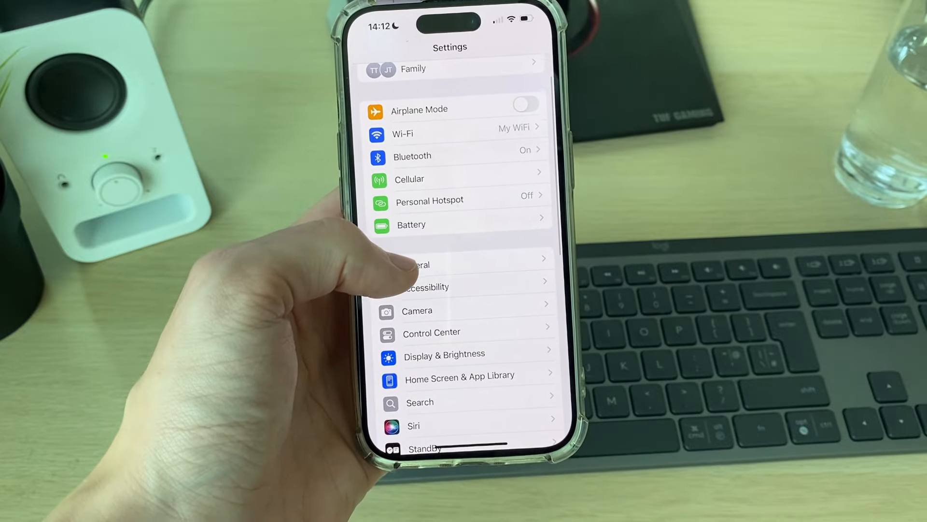
{"action": "left_click", "coordinate": [415, 265]}
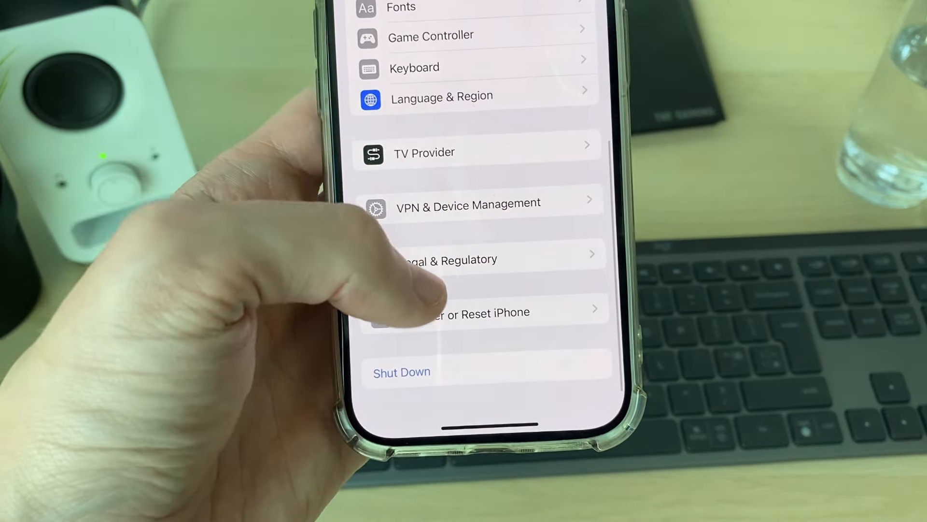
{"action": "left_click", "coordinate": [474, 312]}
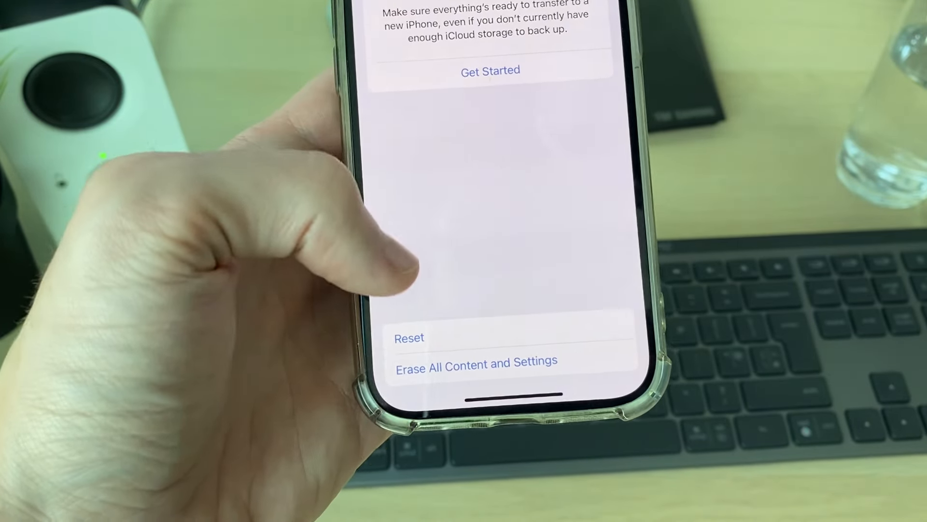
{"action": "left_click", "coordinate": [410, 338]}
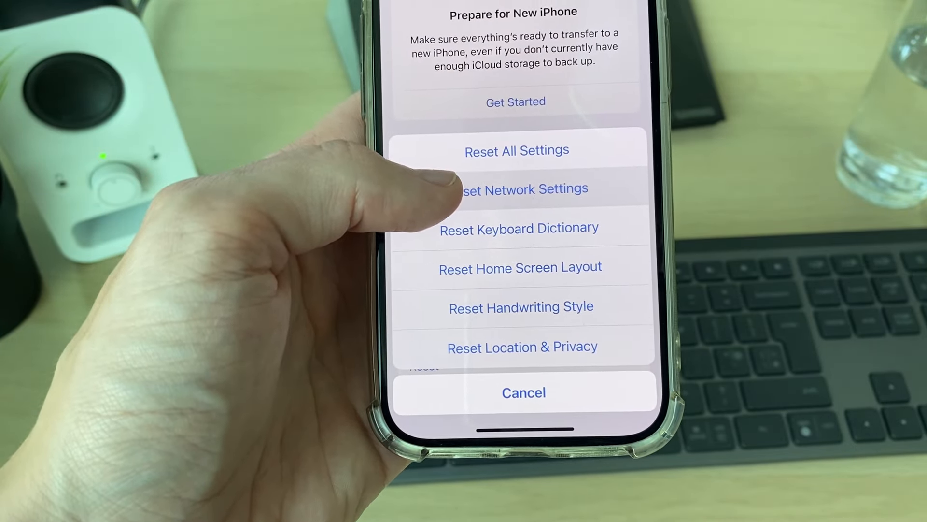
Step: Reset Network Settings and confirm, returning the network configuration to factory defaults
{"action": "left_click", "coordinate": [521, 189]}
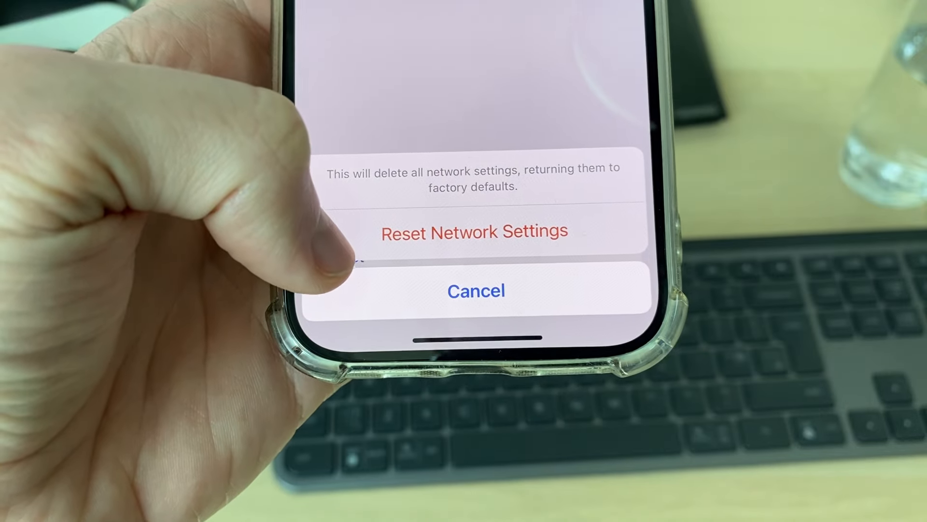
{"action": "left_click", "coordinate": [475, 290]}
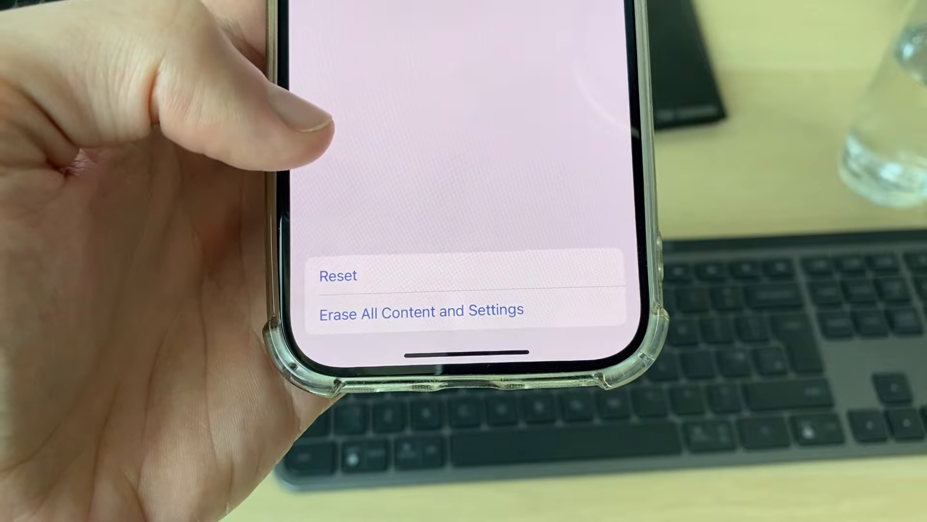
{"action": "left_click", "coordinate": [422, 310]}
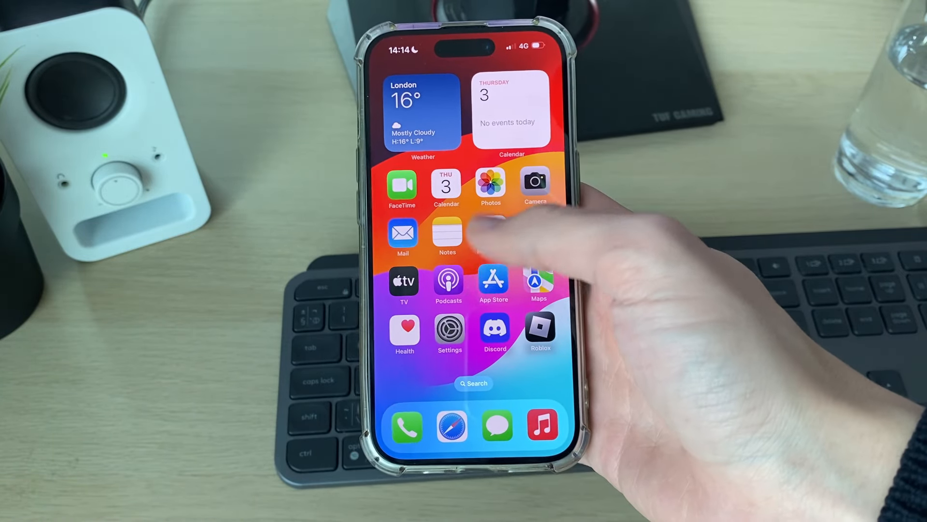
Step: Select My WiFi in the Wi-Fi network list, bringing up its password prompt
{"action": "left_click", "coordinate": [448, 330]}
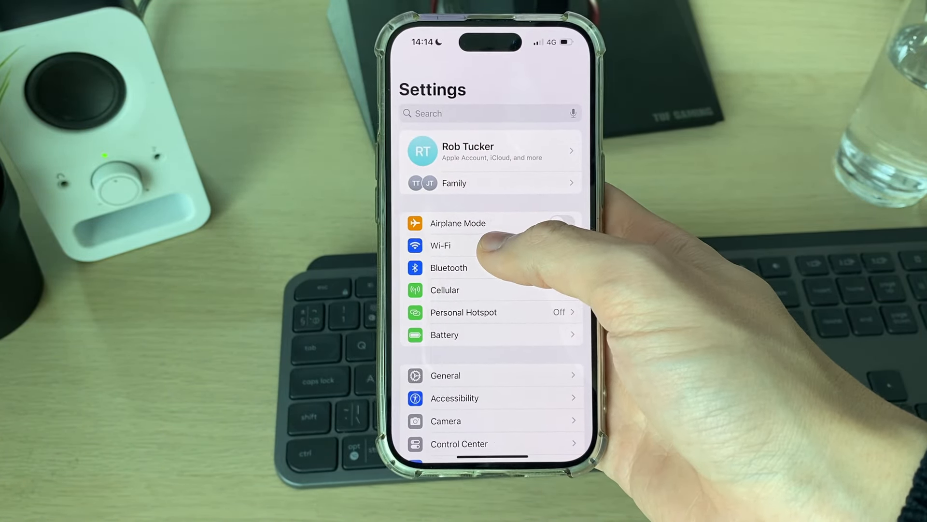
{"action": "left_click", "coordinate": [440, 245]}
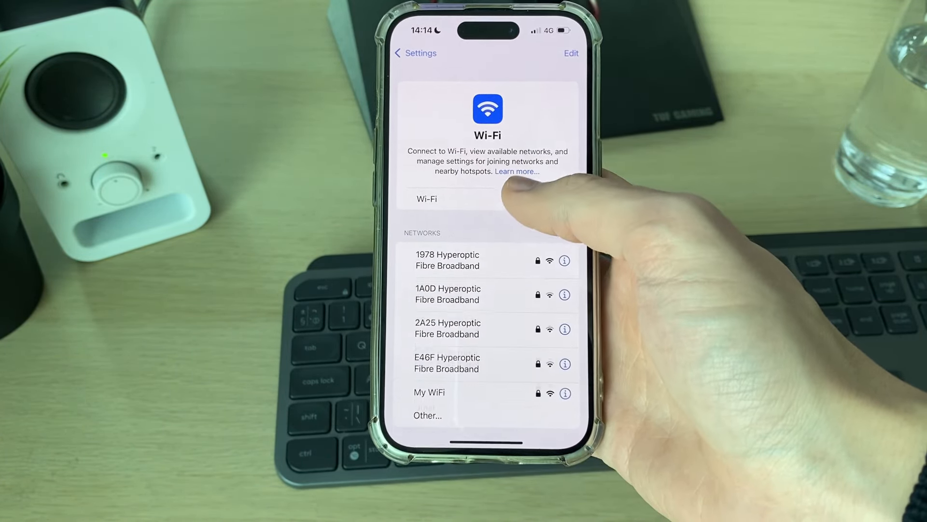
{"action": "left_click", "coordinate": [429, 392]}
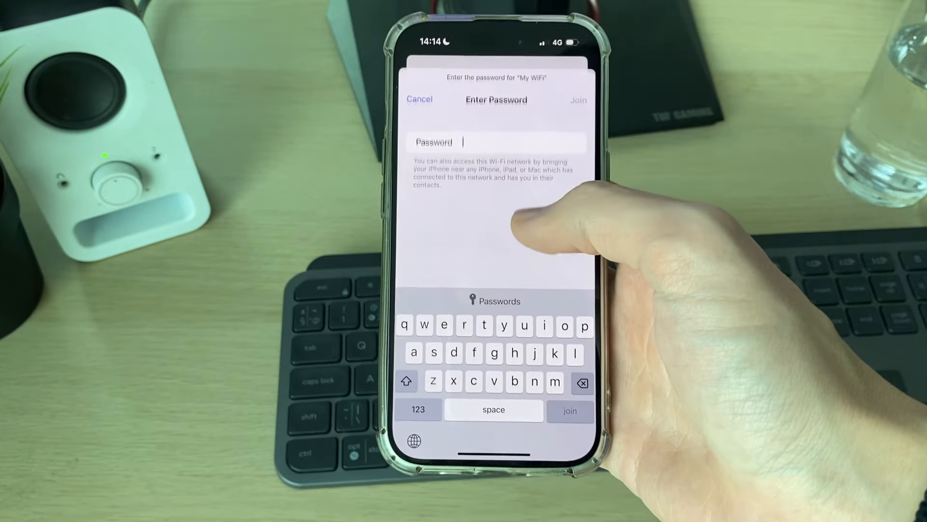